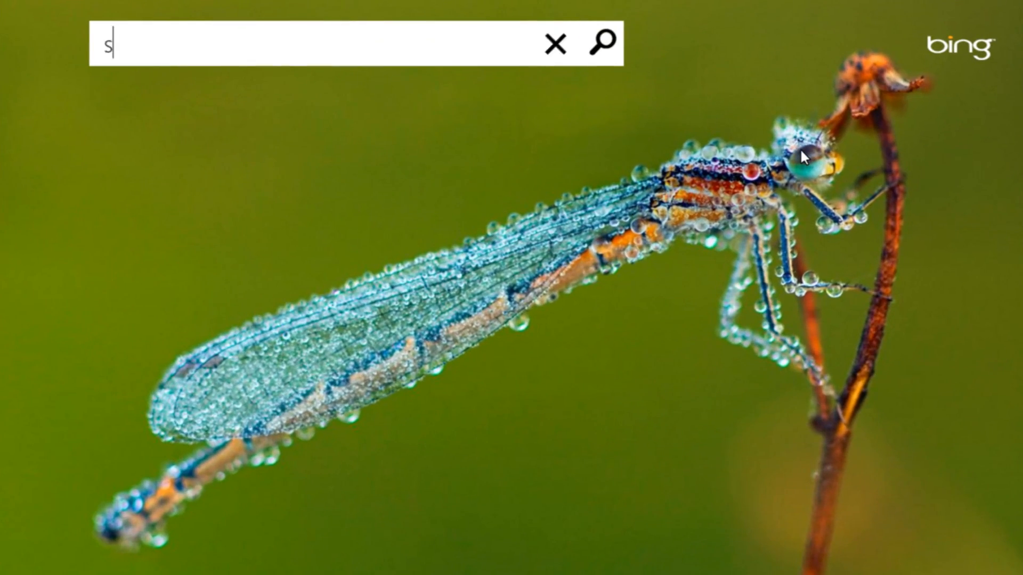
# Search Bing for 'solar system' and open the Planets page on NASA's Solar System Exploration site
pyautogui.write('olar system')
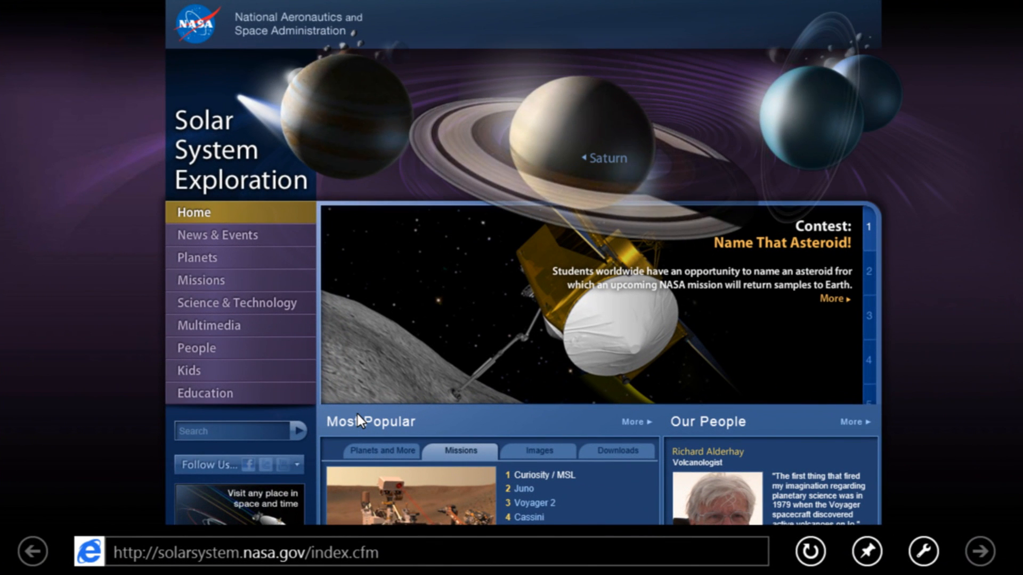
pyautogui.click(198, 257)
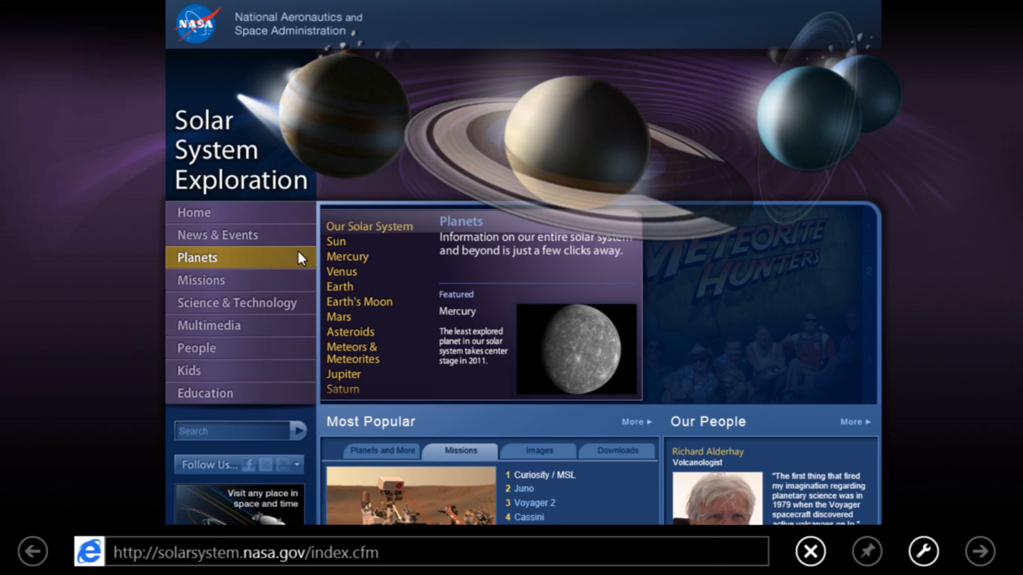
pyautogui.click(197, 257)
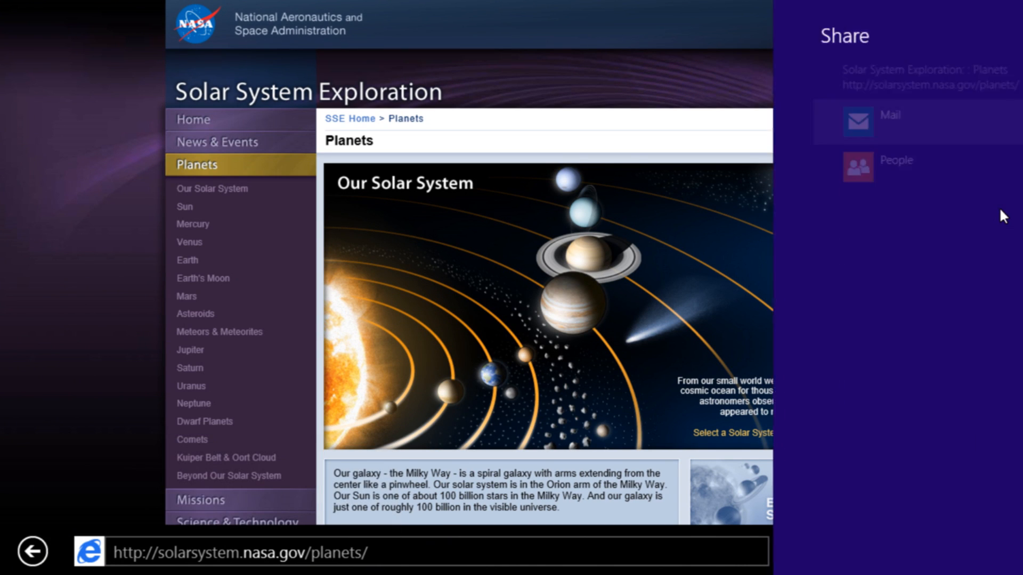
pyautogui.click(889, 115)
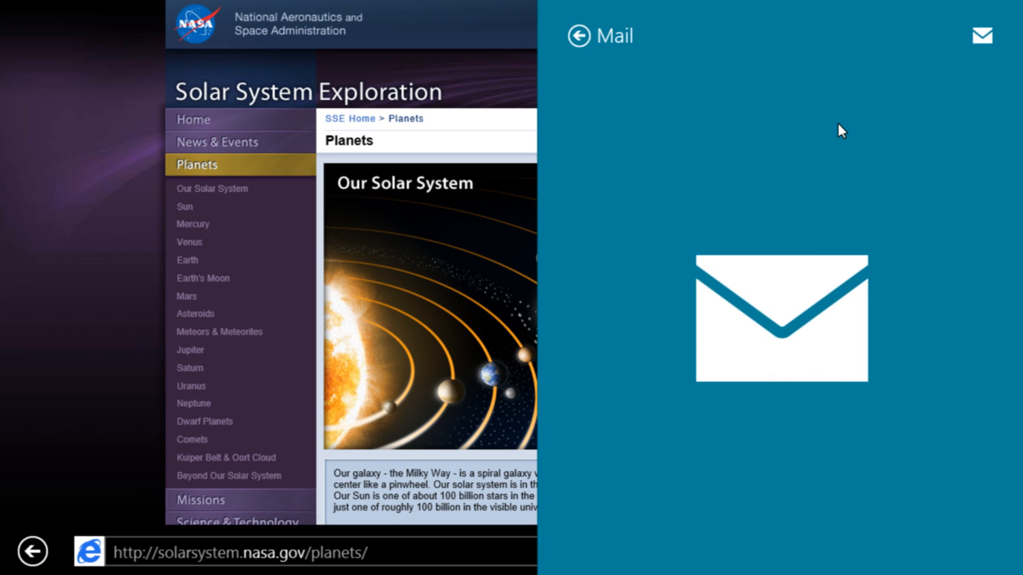
pyautogui.click(981, 35)
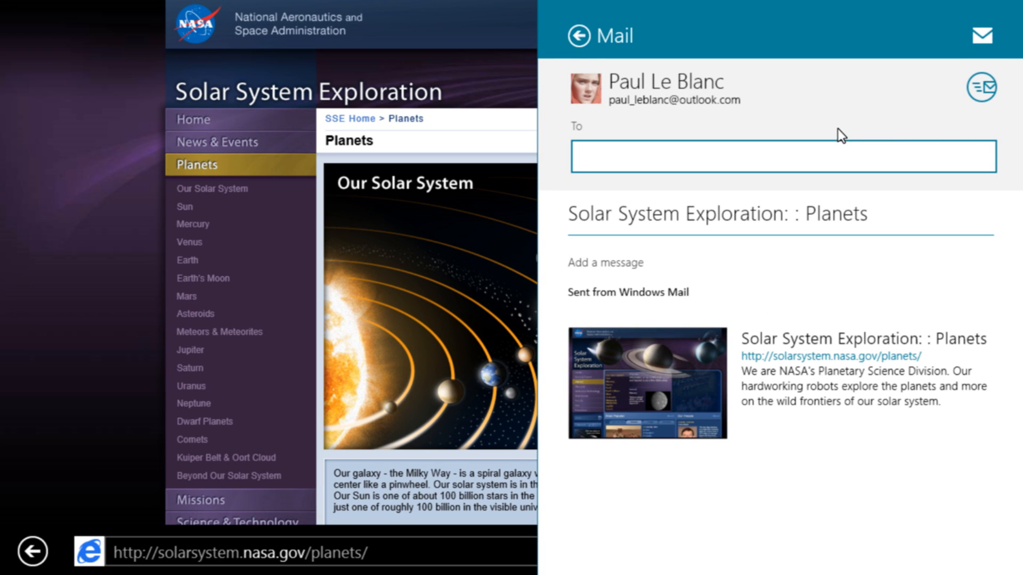
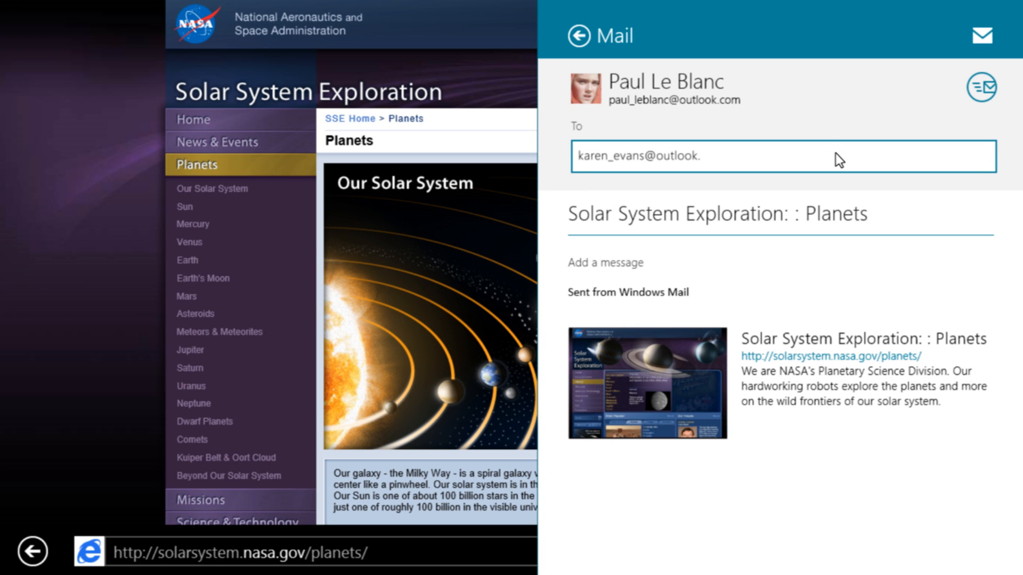
pyautogui.click(982, 87)
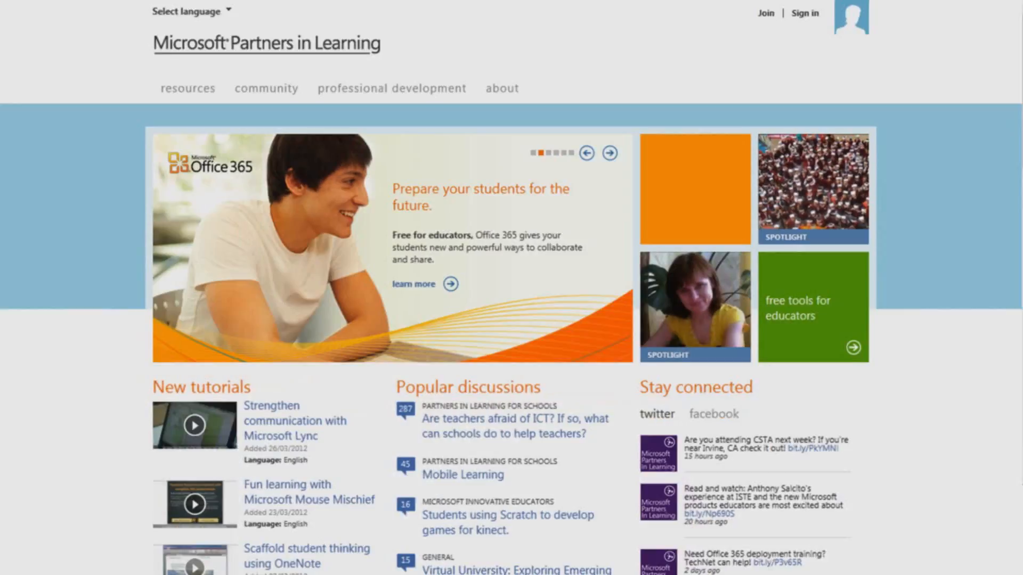
# Scroll the Partners in Learning home page down to the Our Solar System classroom resource
pyautogui.scroll(-3)
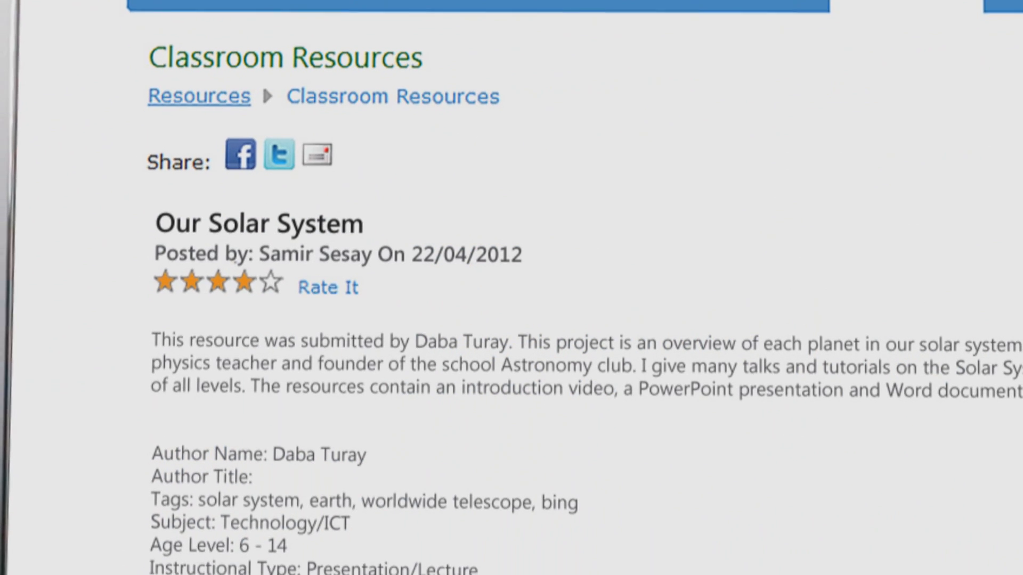
pyautogui.scroll(-3)
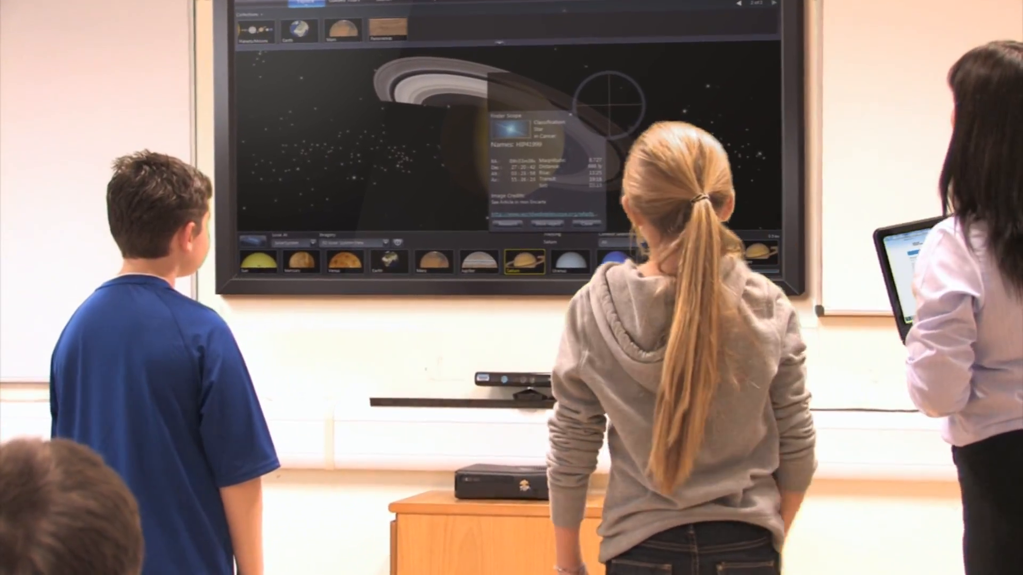
pyautogui.click(719, 39)
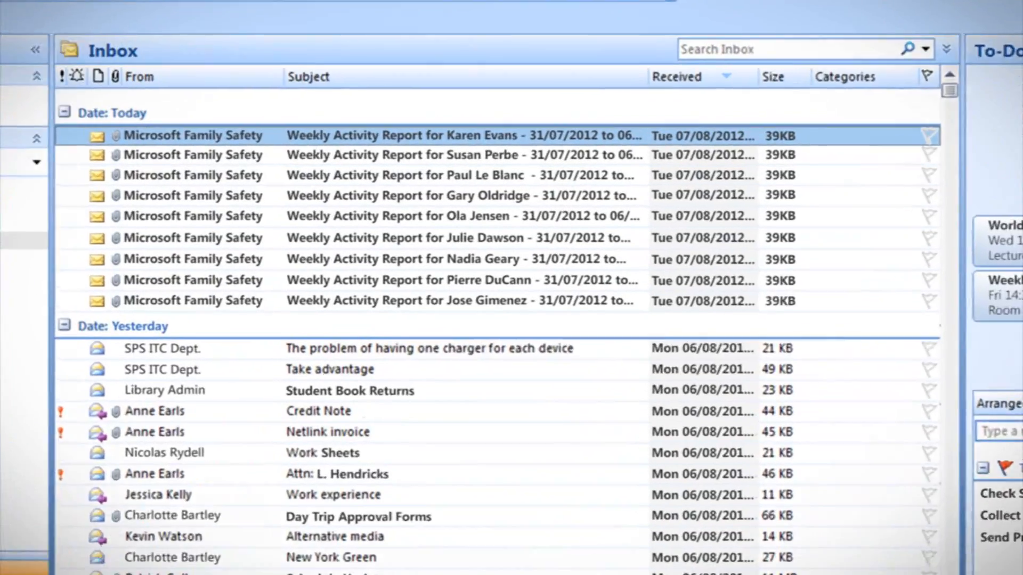
# Open the Family Safety Weekly Activity Report email and scroll through its popular websites and searches
pyautogui.doubleClick(456, 155)
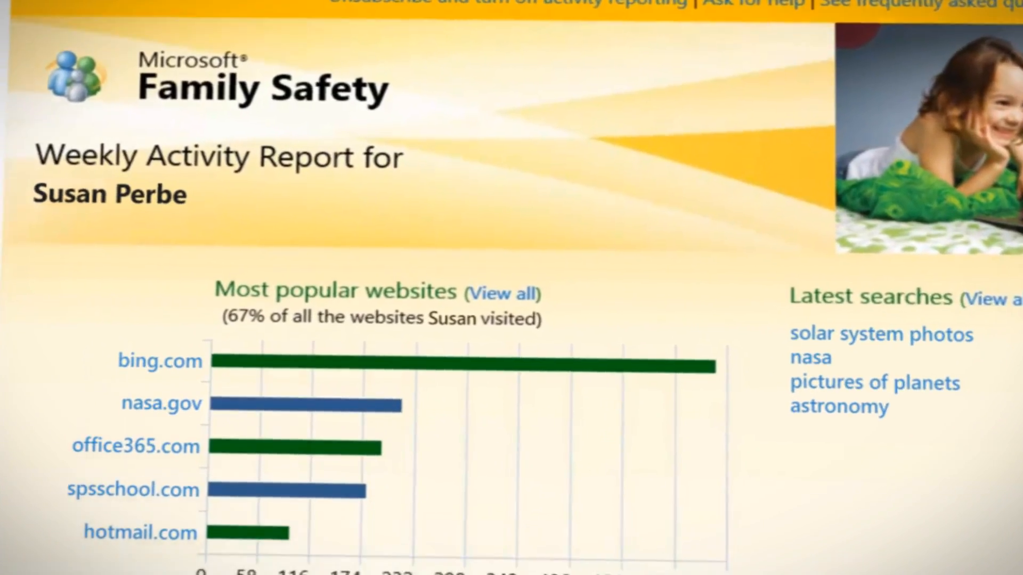
pyautogui.scroll(-3)
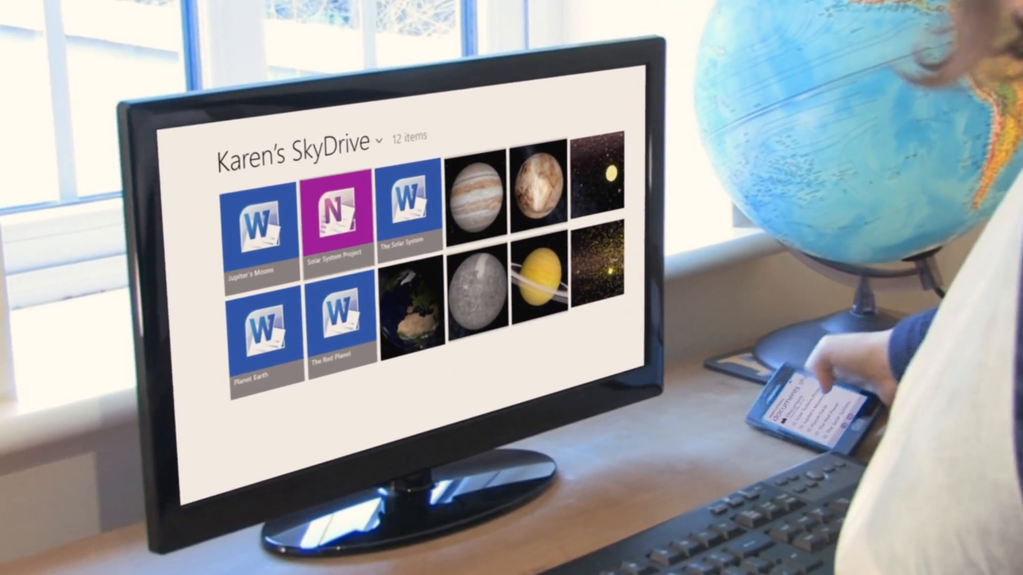
# Open the Solar System Project OneNote notebook from Karen's SkyDrive
pyautogui.click(337, 215)
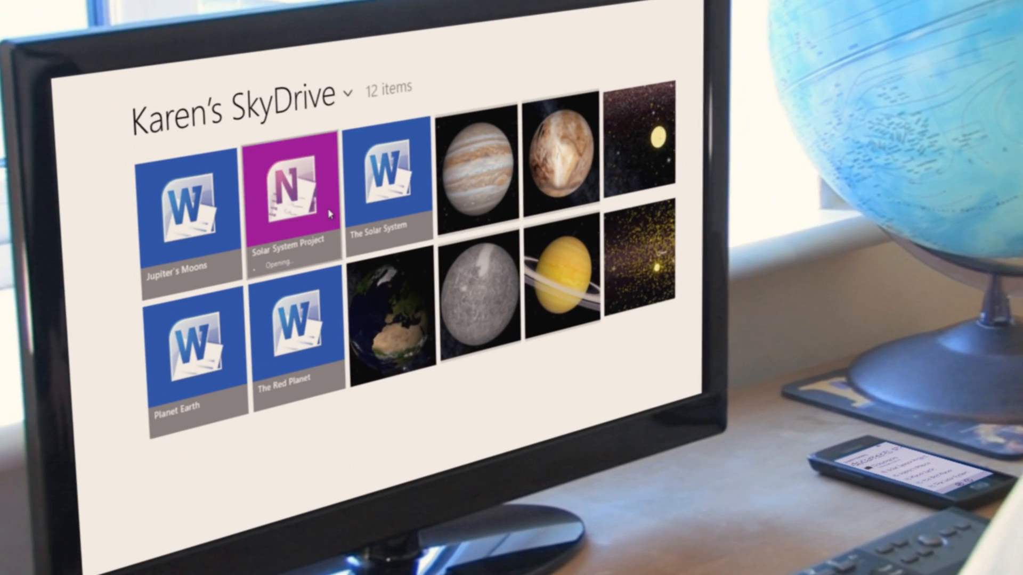
pyautogui.click(291, 189)
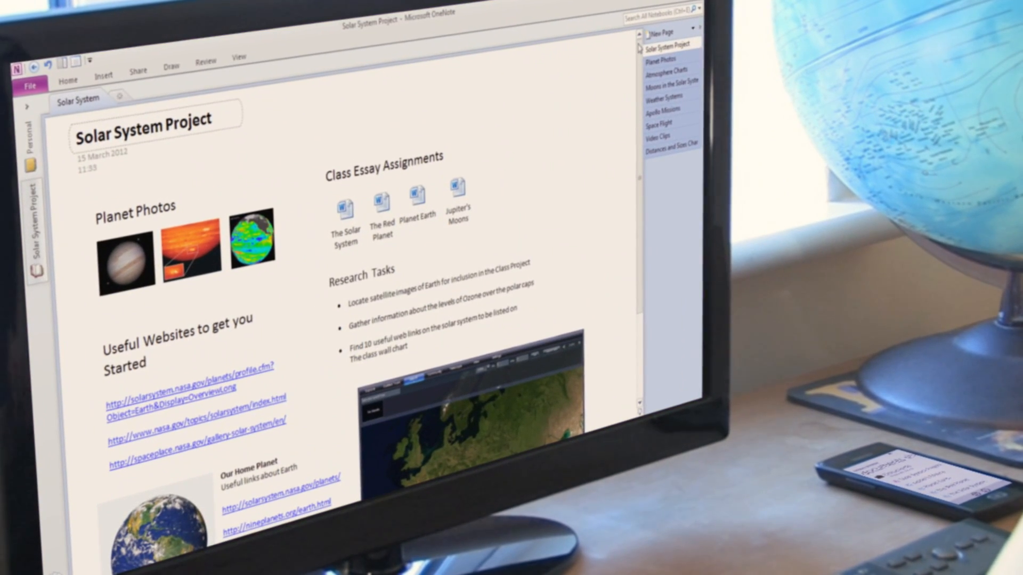